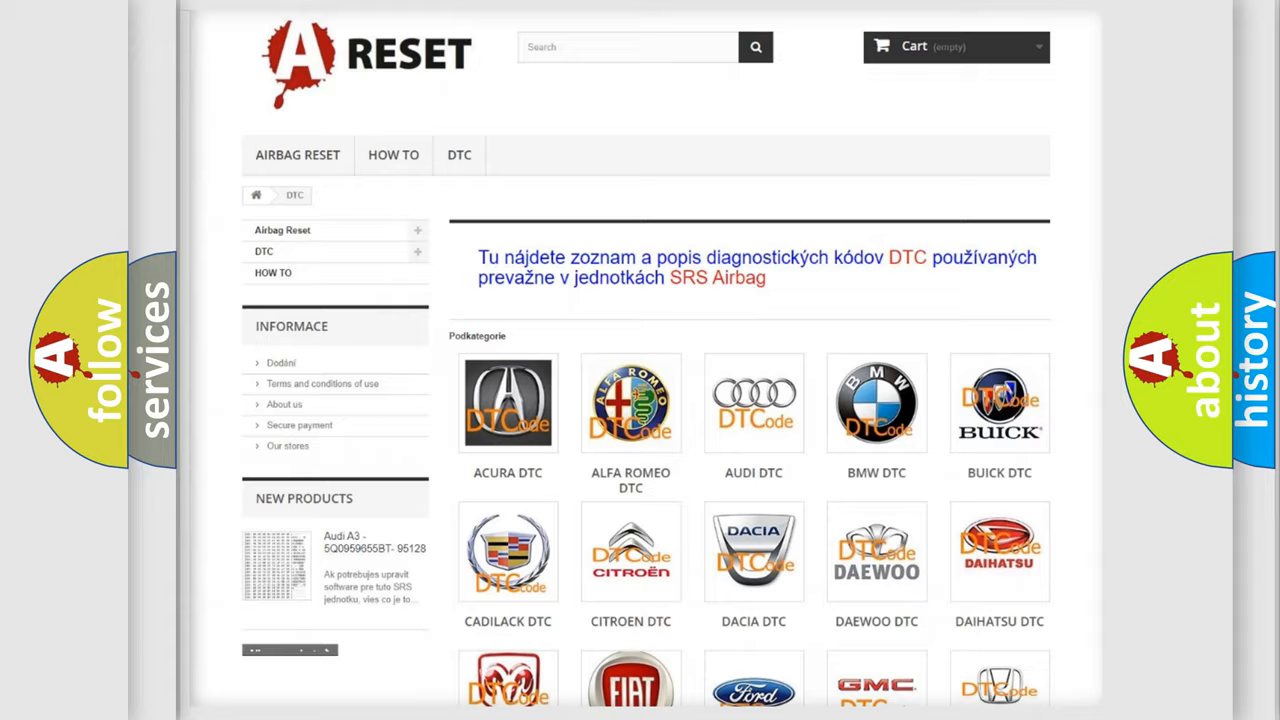
scroll(down, 3)
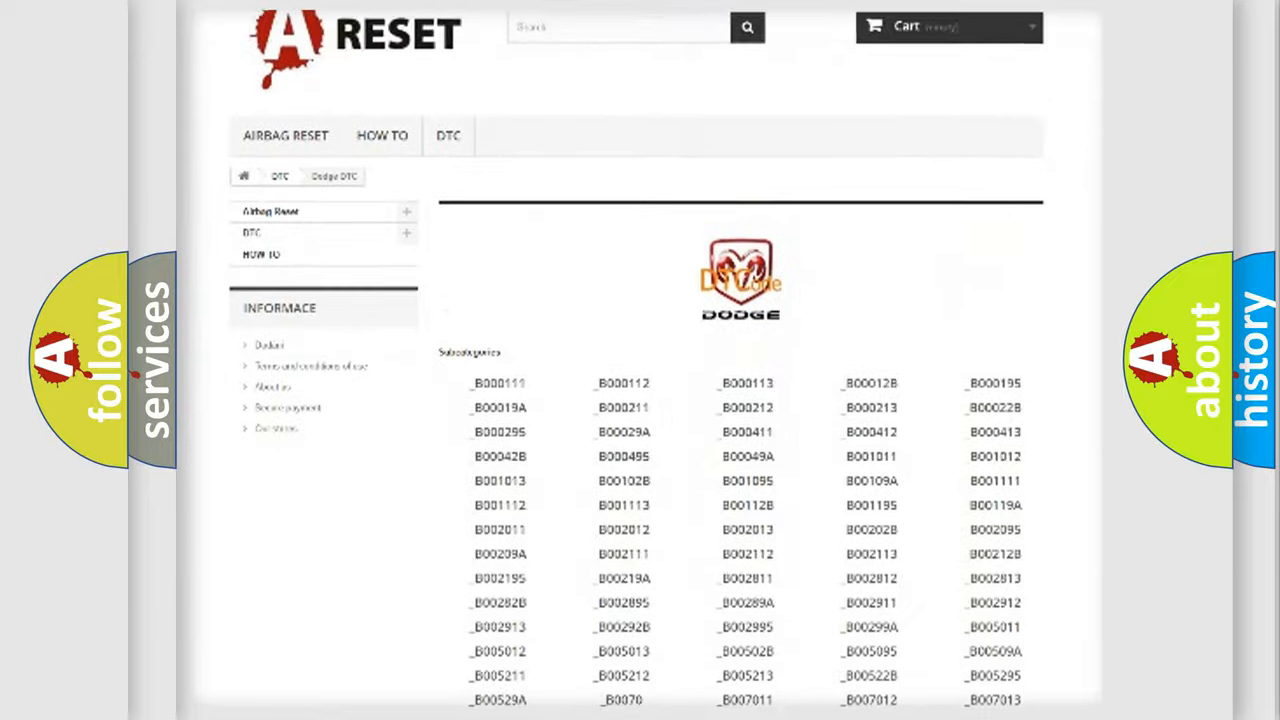
scroll(down, 3)
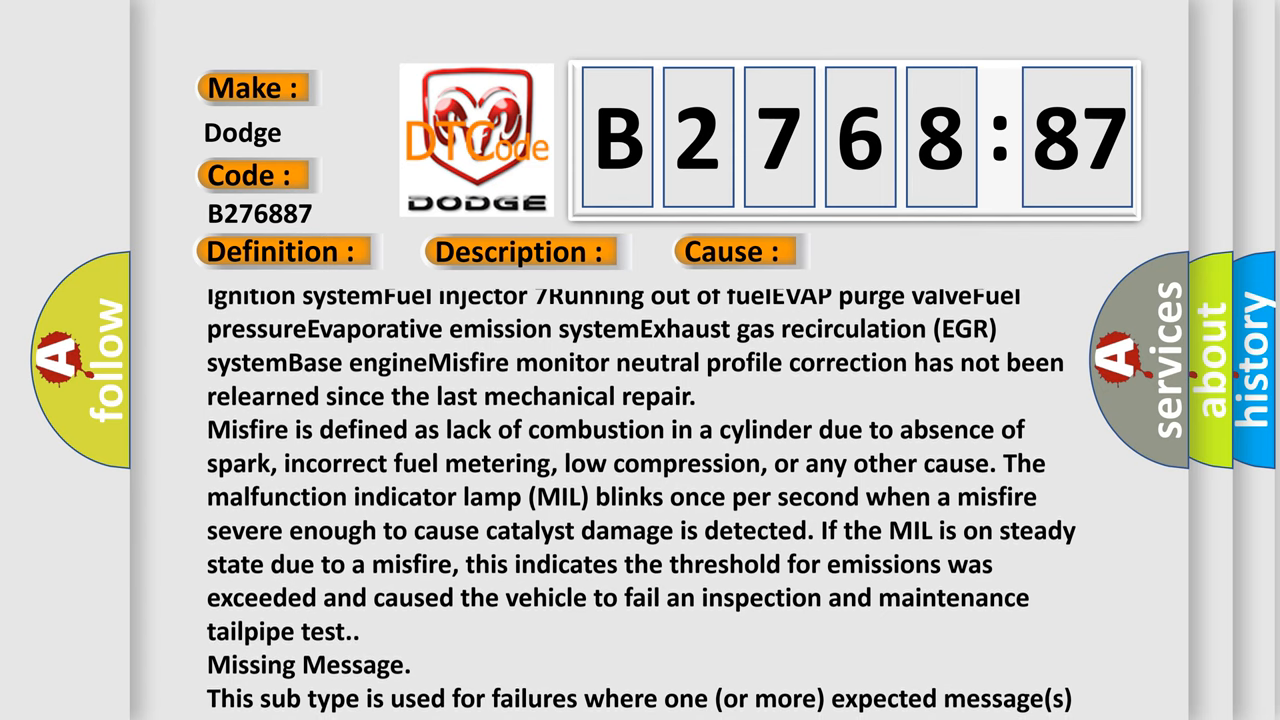
scroll(down, 3)
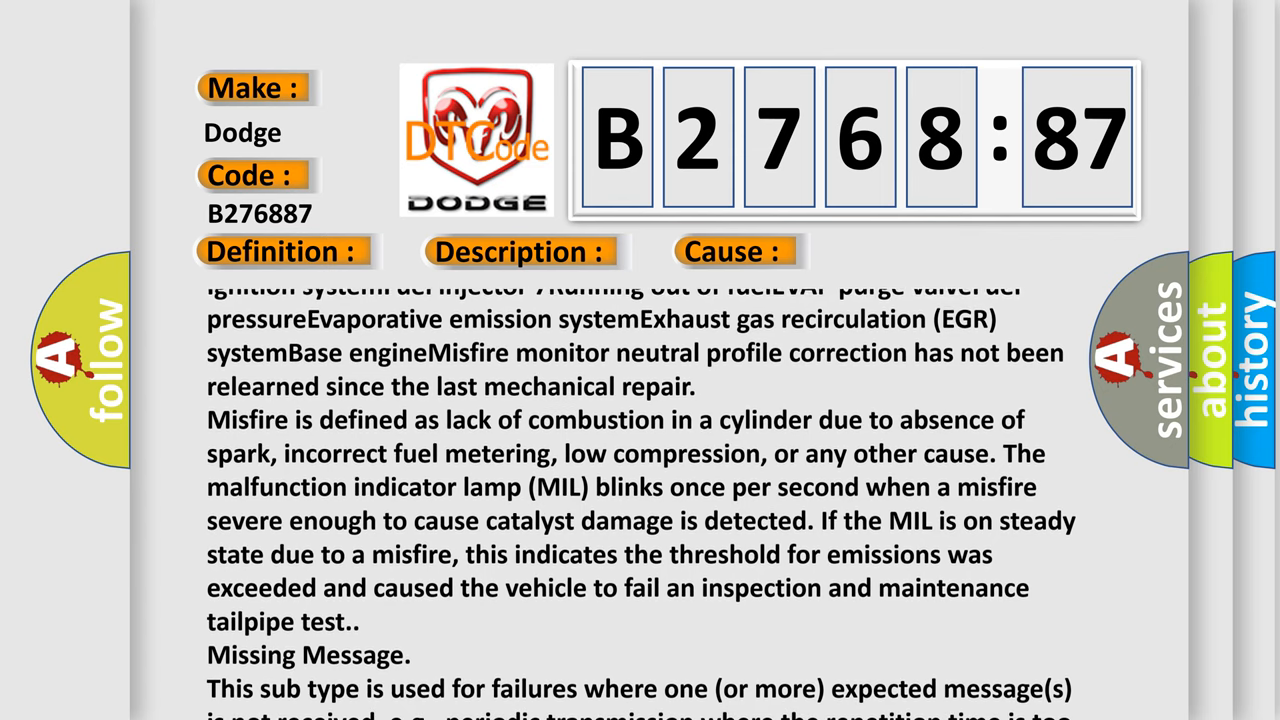
scroll(down, 3)
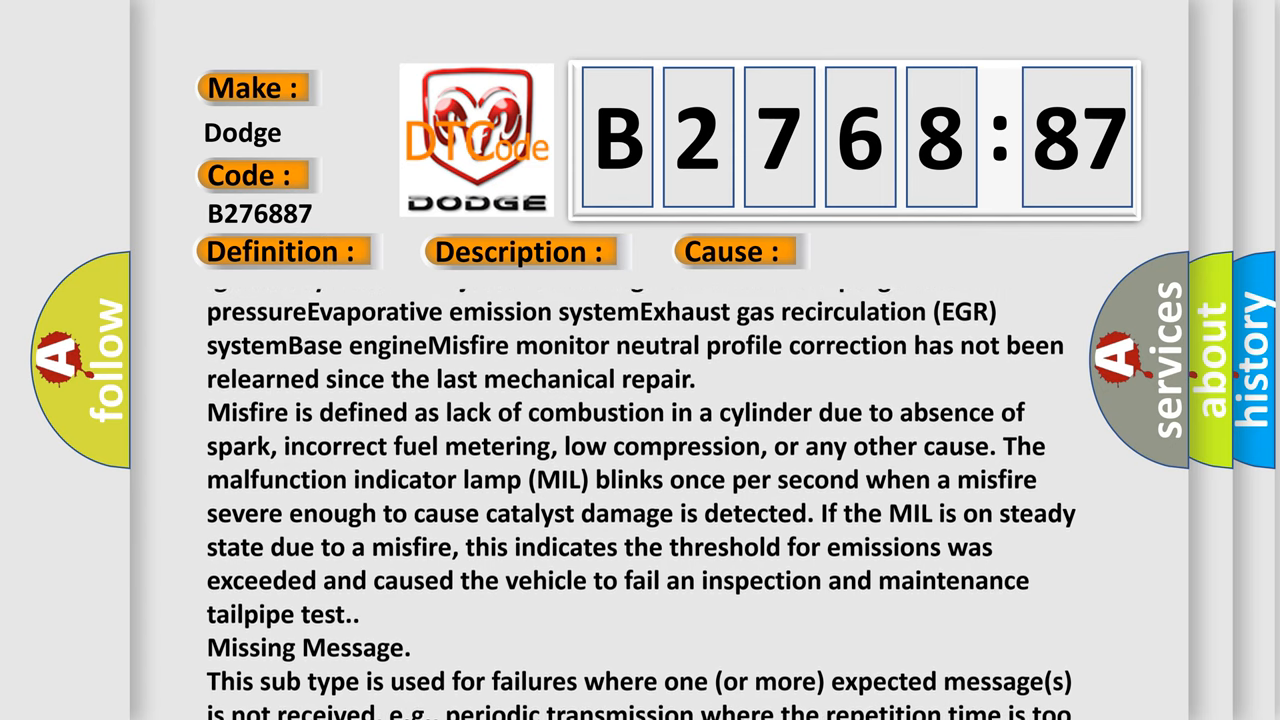
scroll(down, 3)
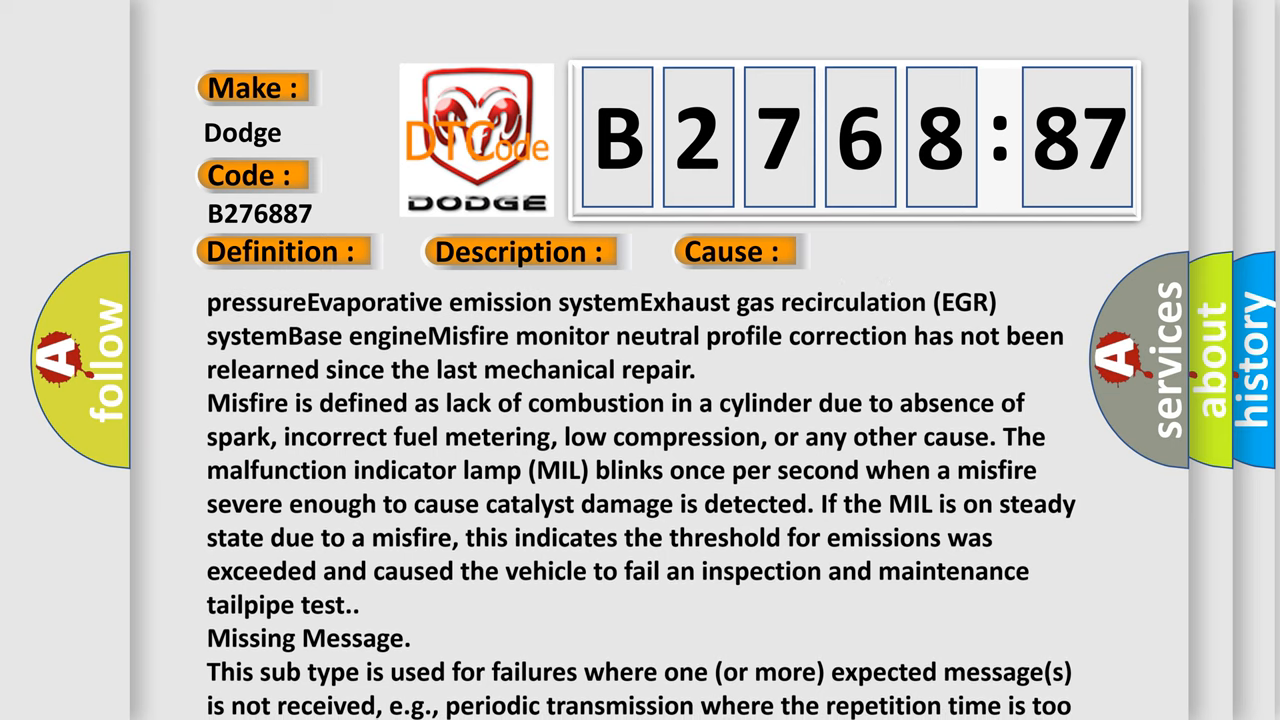
scroll(down, 3)
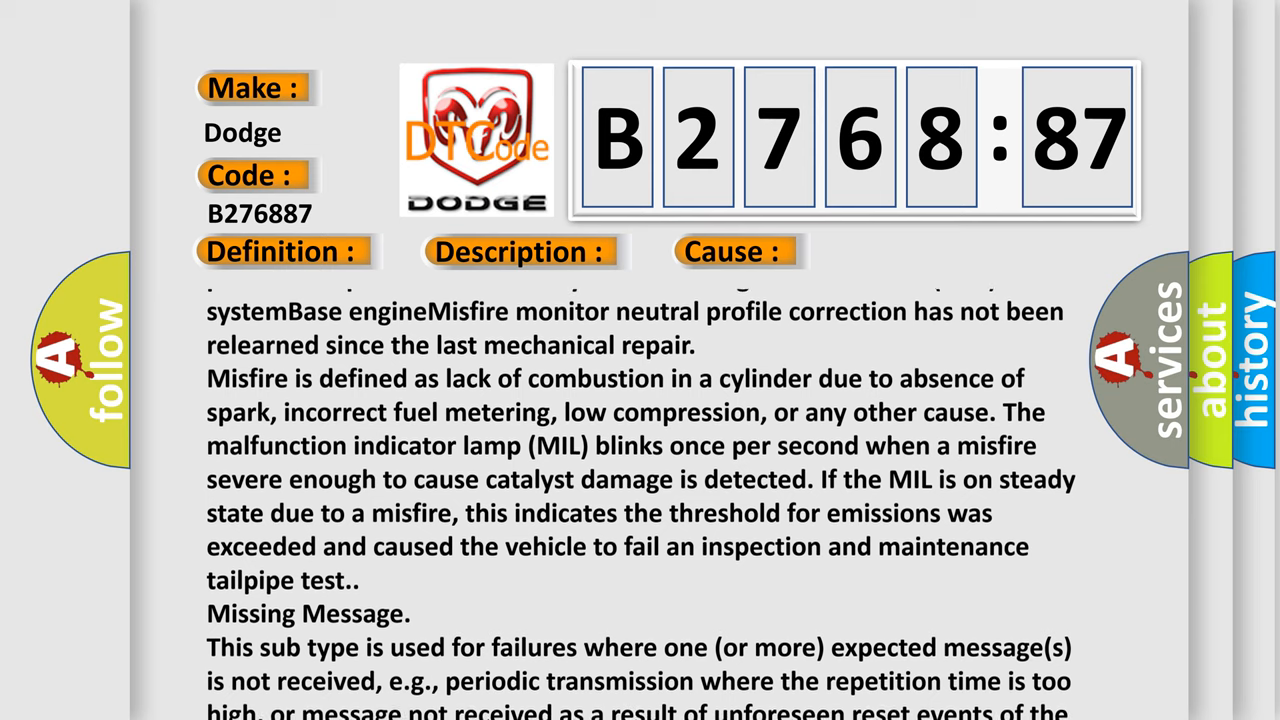
scroll(down, 3)
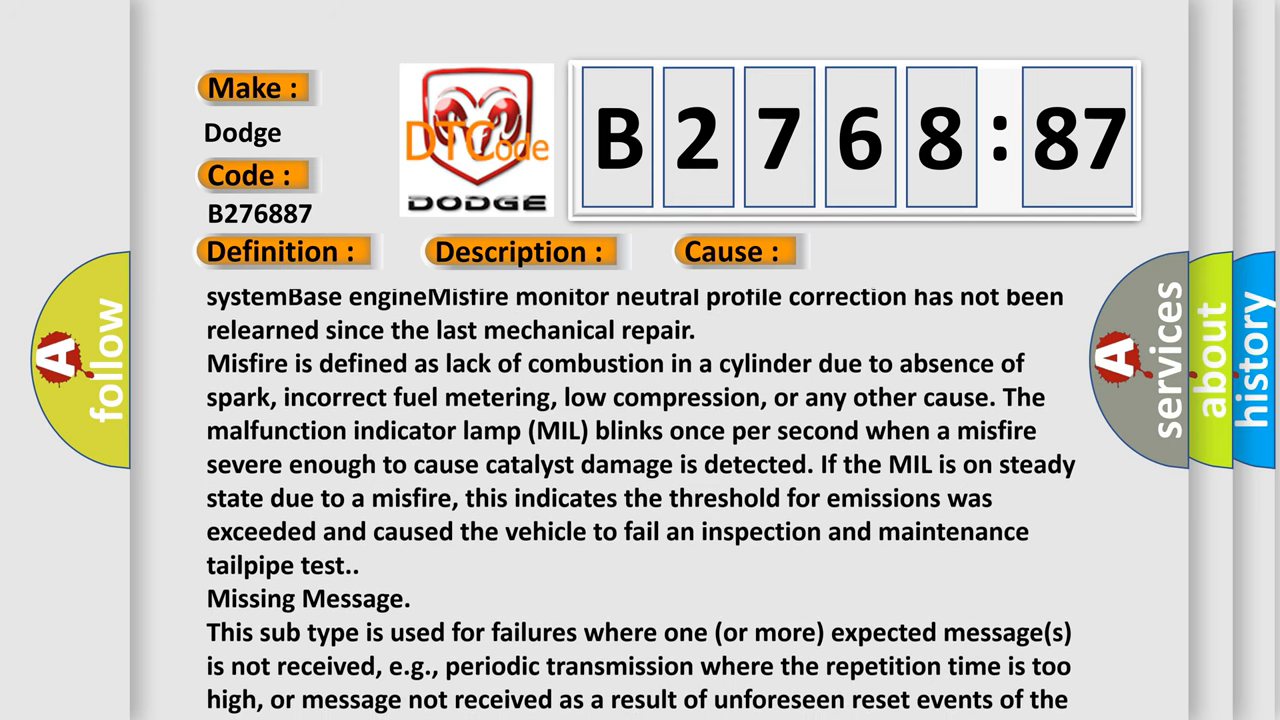
scroll(down, 3)
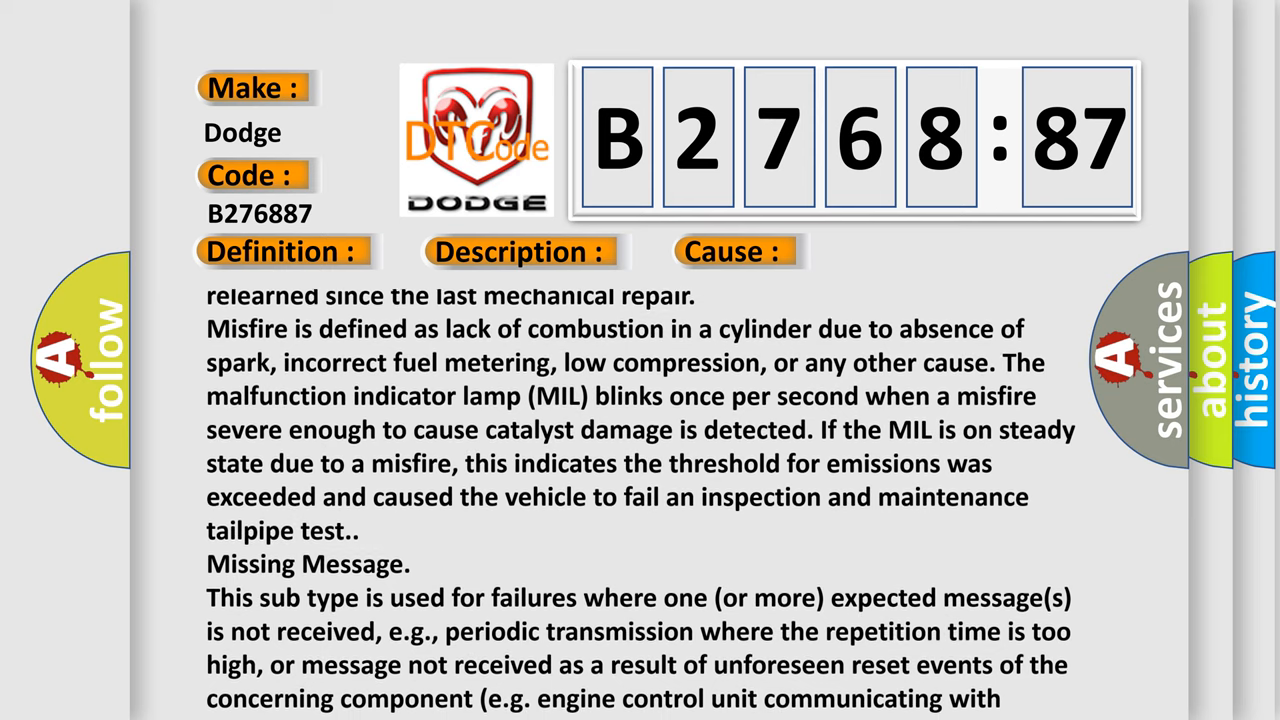
scroll(down, 3)
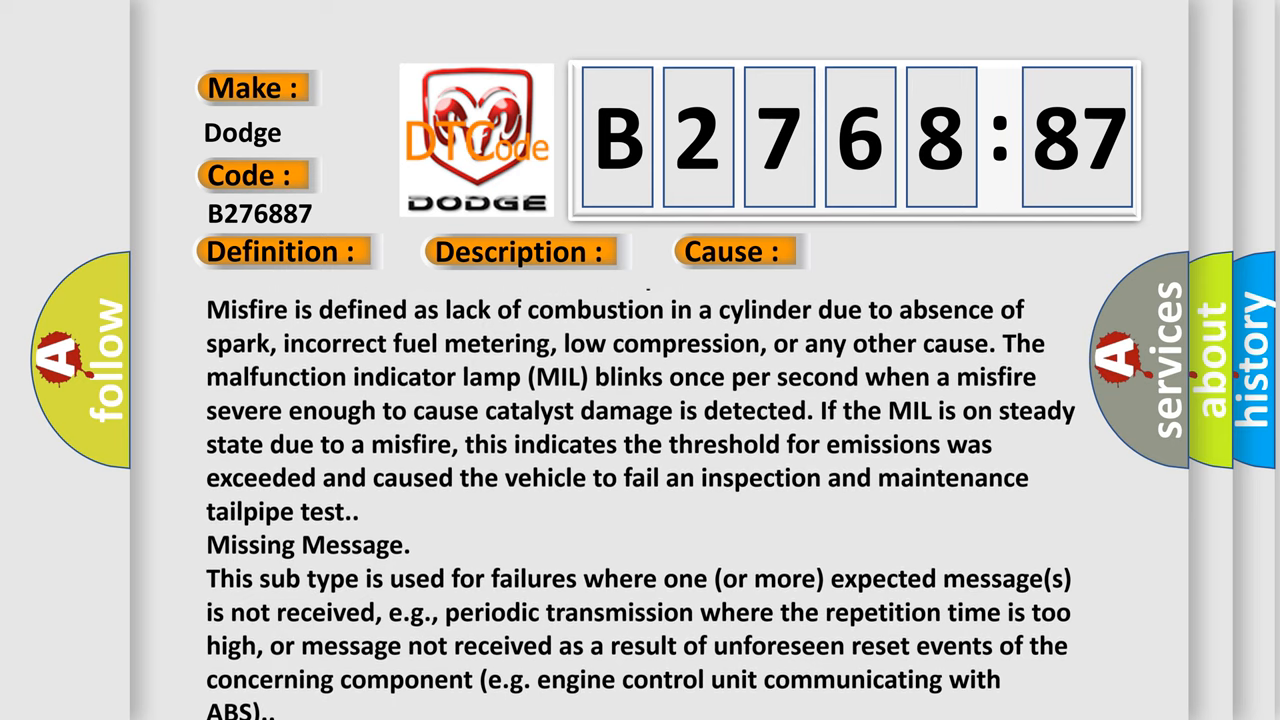
scroll(down, 3)
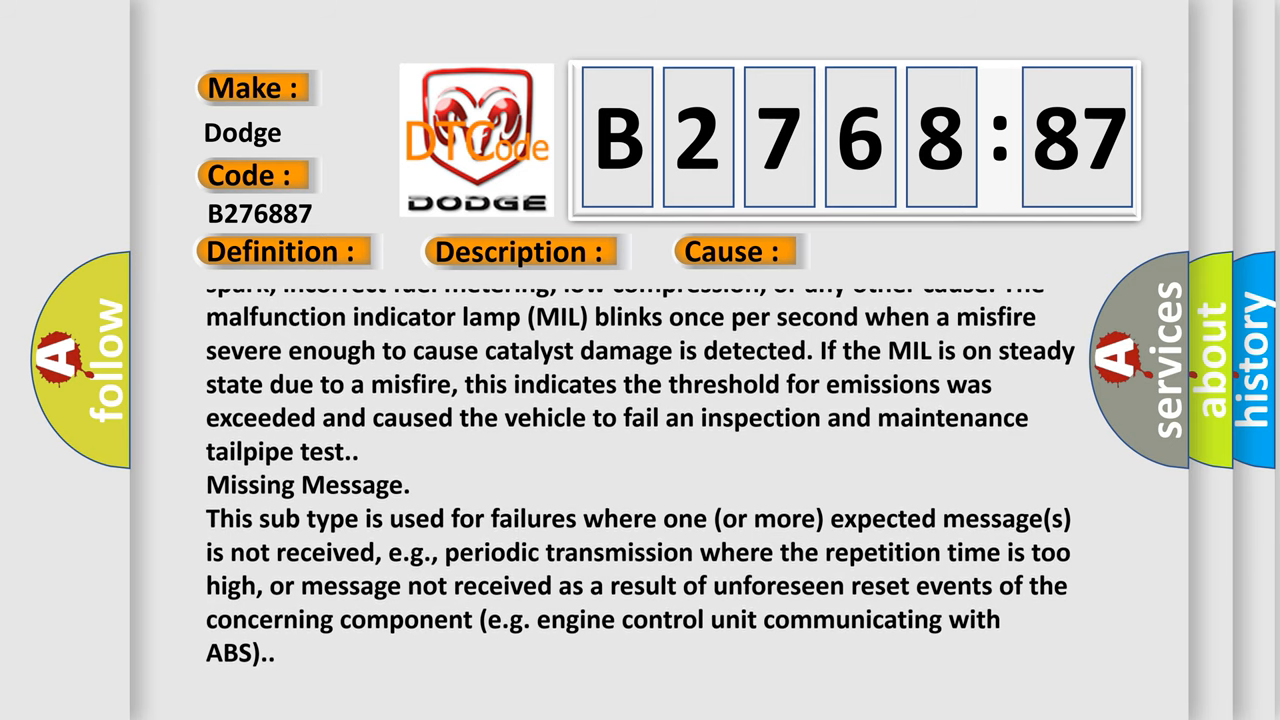
scroll(down, 3)
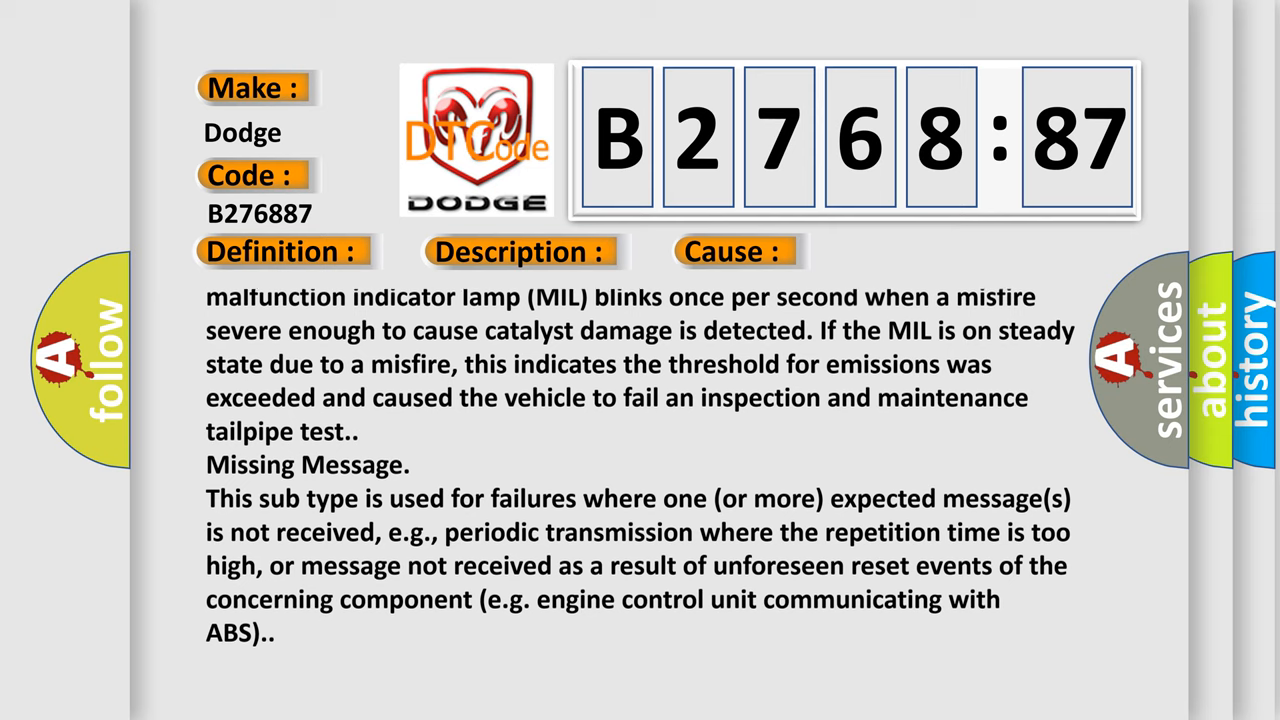